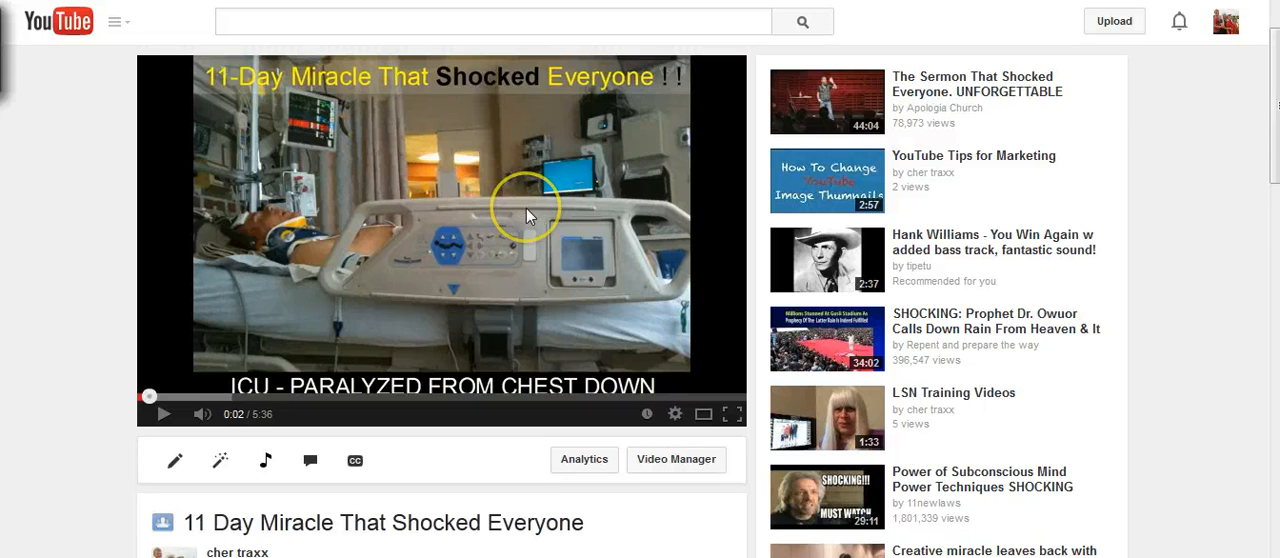
Copy the video's YouTube share link and start a new blank WordPress post.
scroll(down, 3)
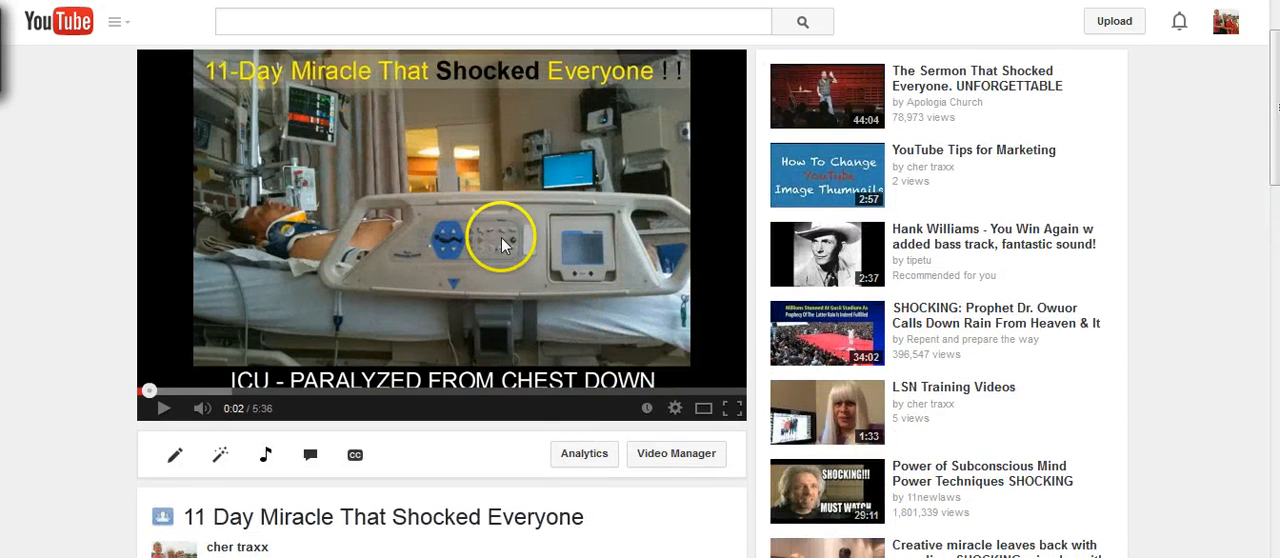
click(267, 403)
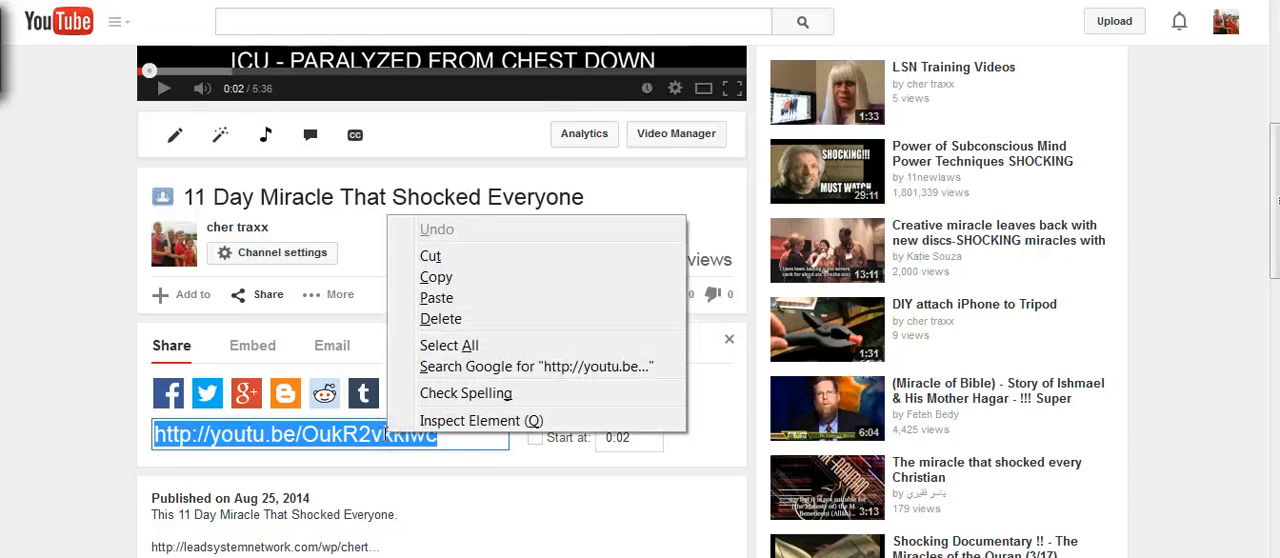
click(452, 288)
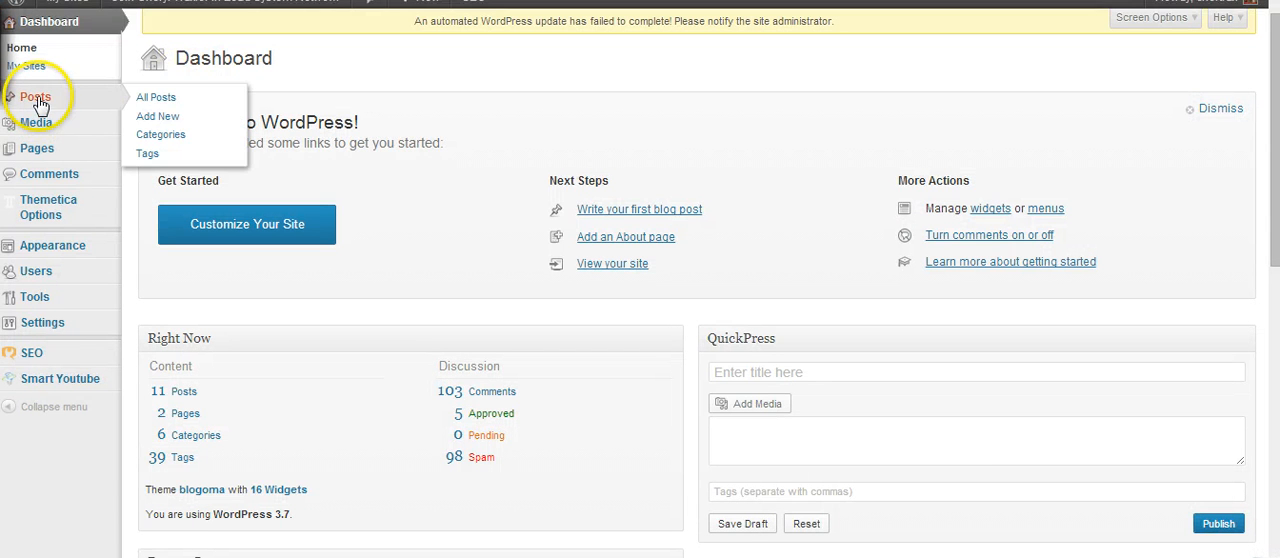
mouse_move(157, 116)
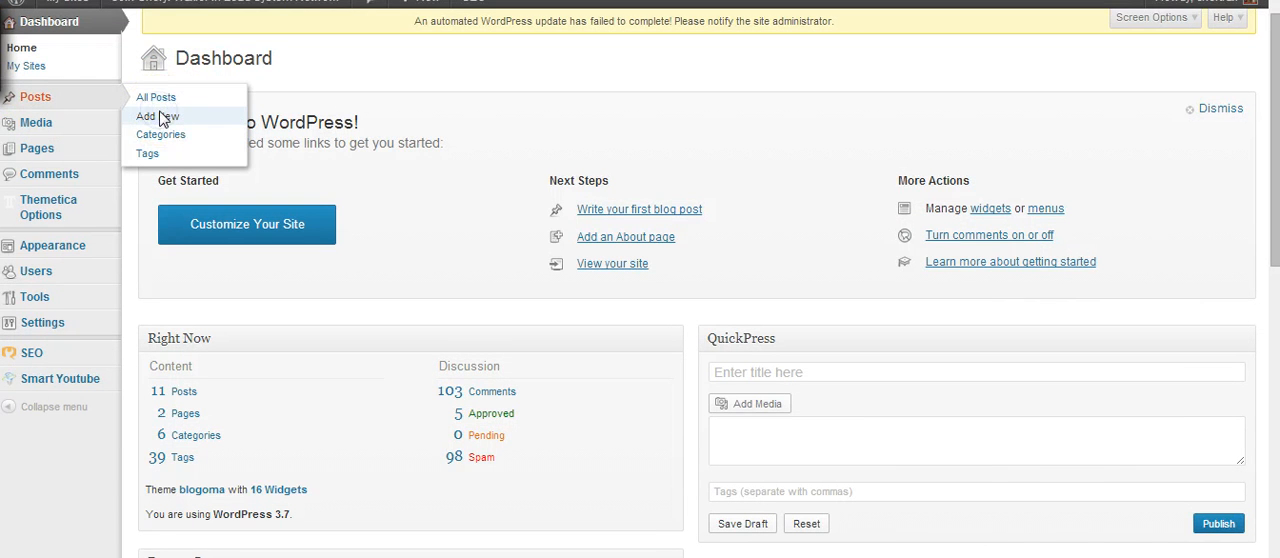
click(157, 117)
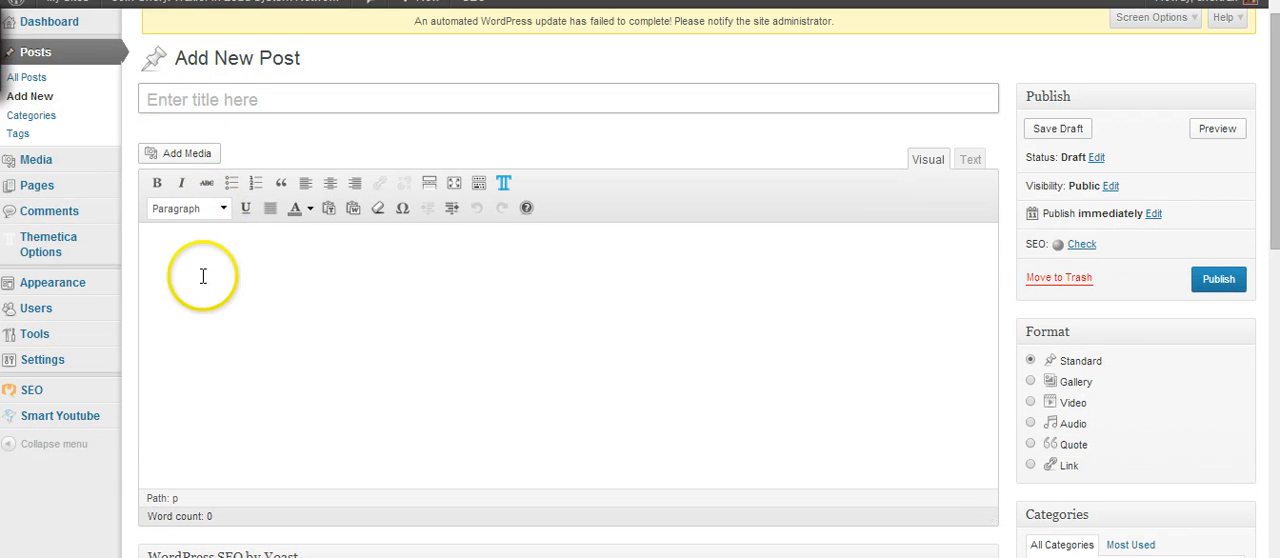
text(http://youtu.be/OukR2vkklwc)
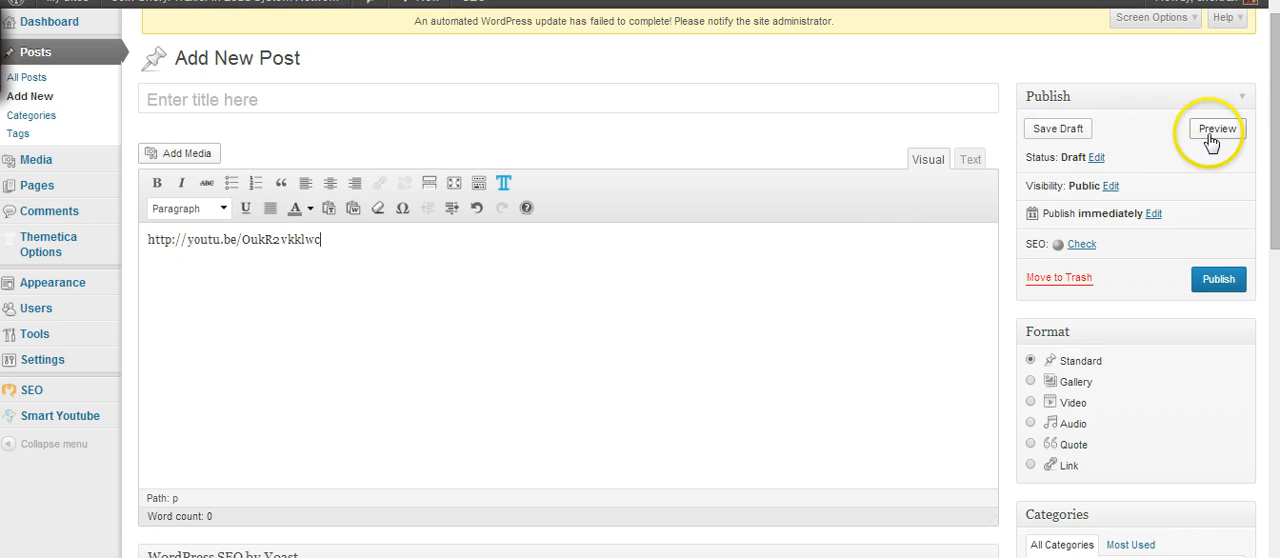
mouse_move(250, 317)
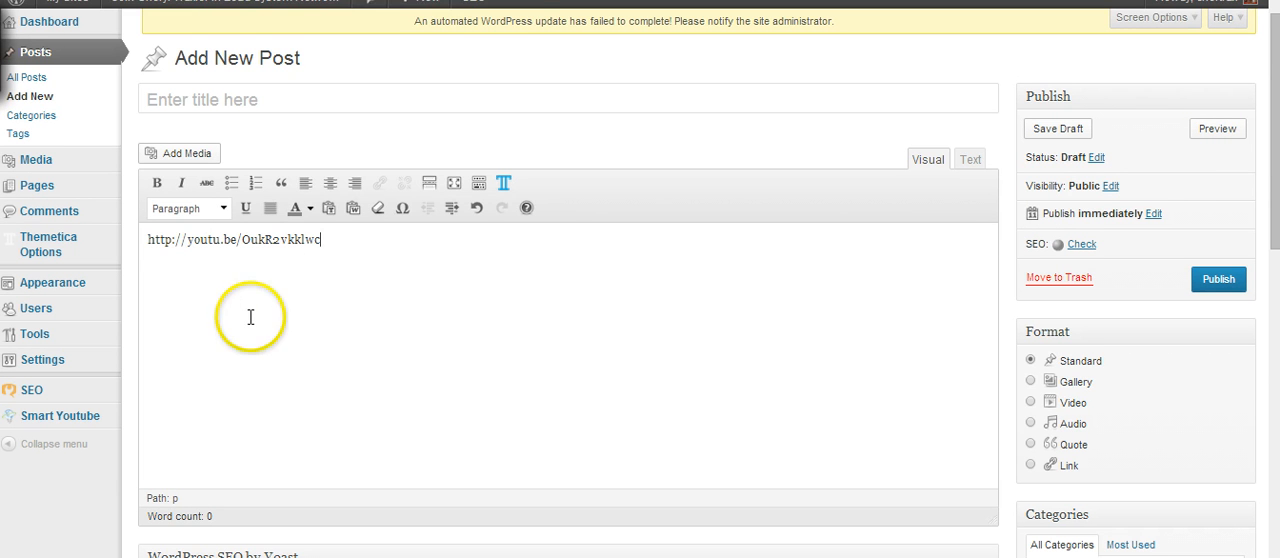
right_click(250, 317)
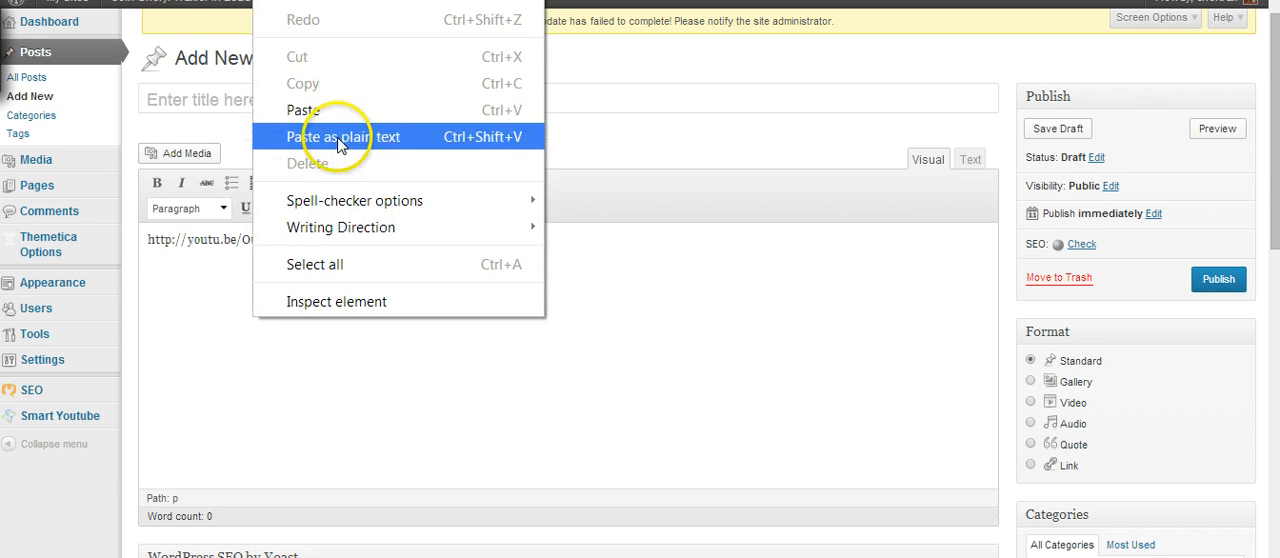
click(340, 137)
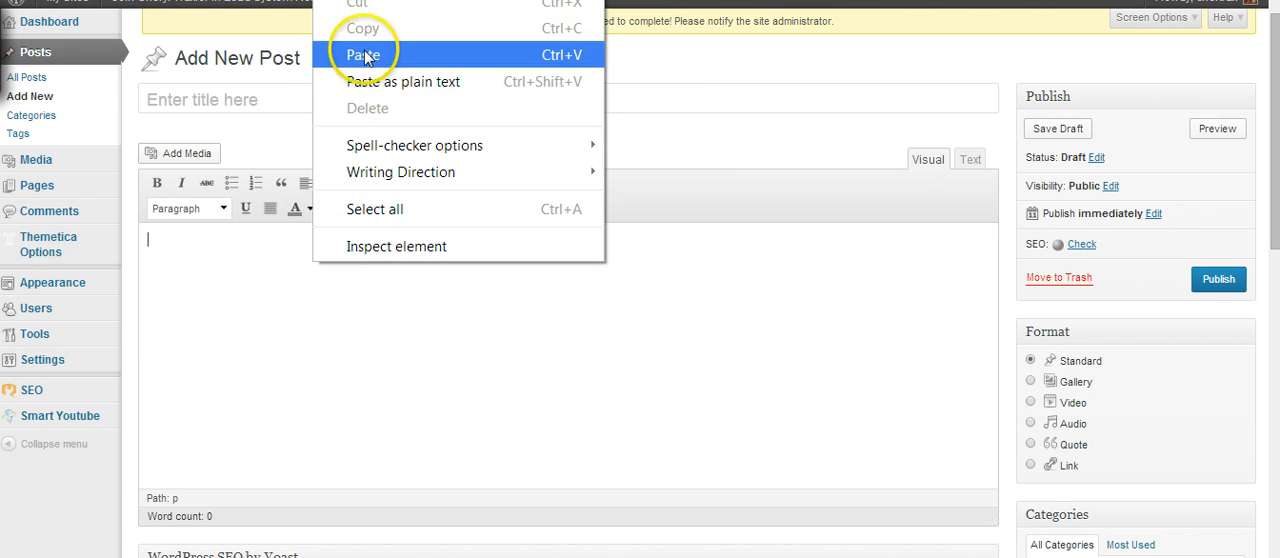
click(362, 55)
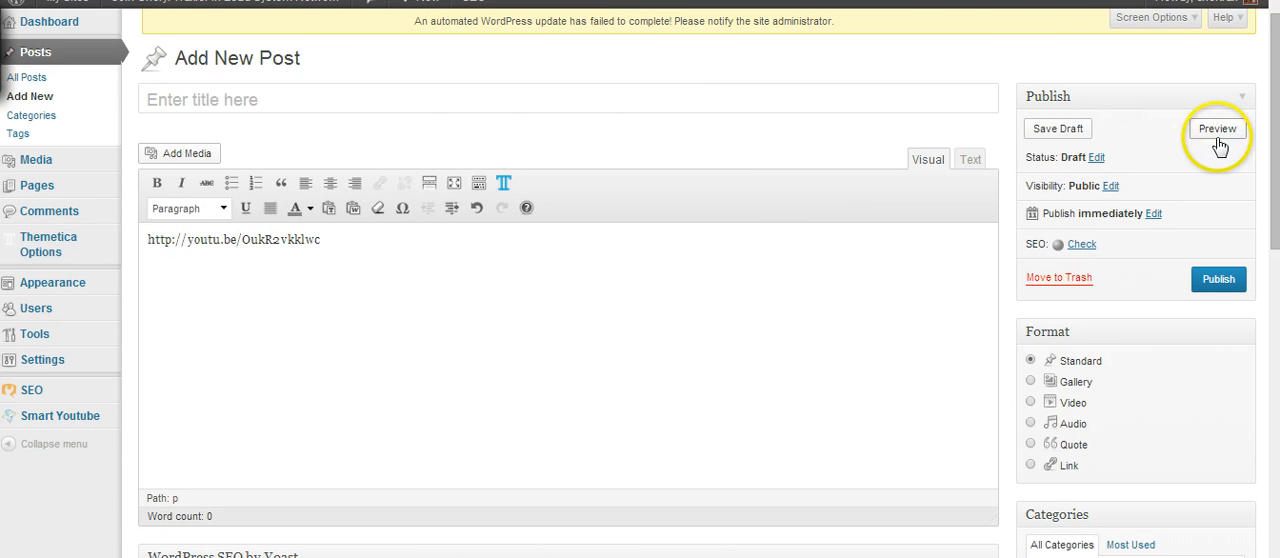
Preview the draft, showing the embedded '11 Day Miracle That Shocked Everyone' video.
click(1217, 128)
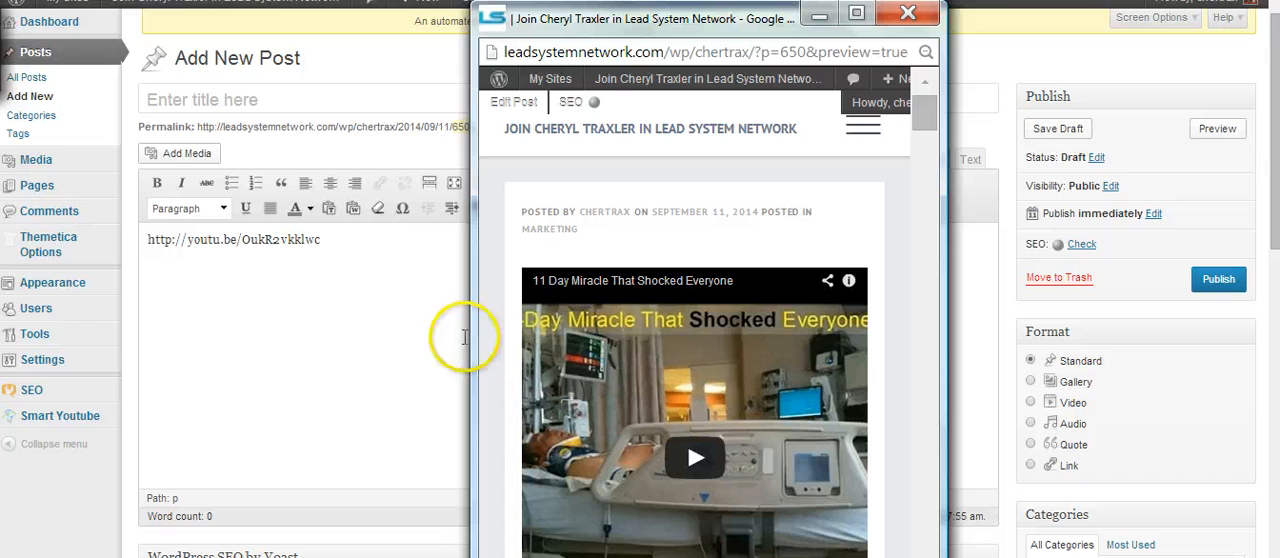
mouse_move(374, 366)
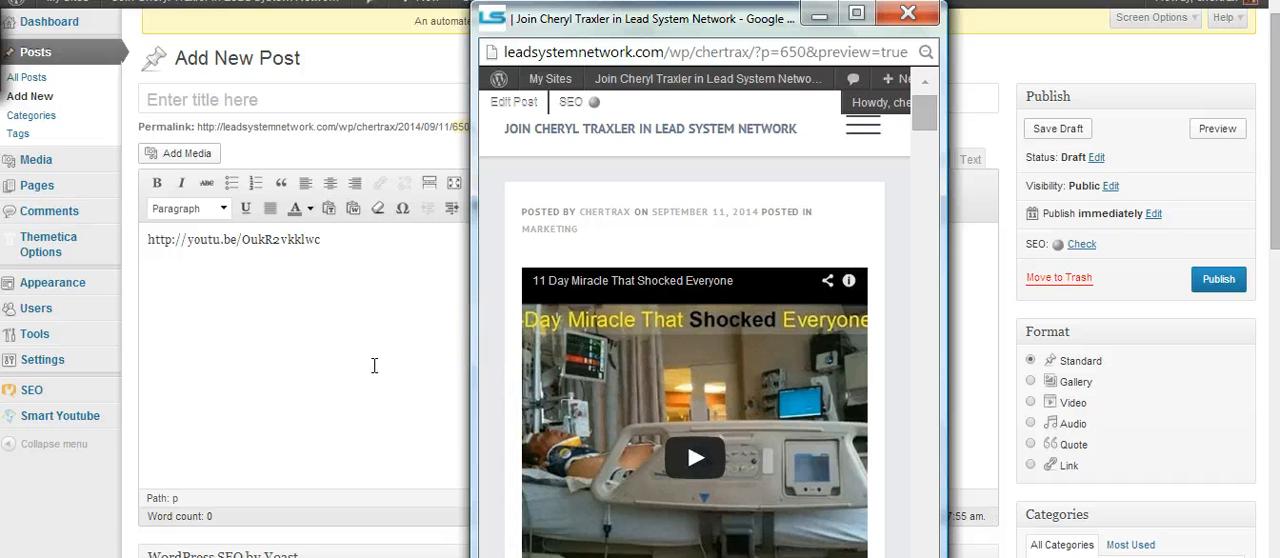